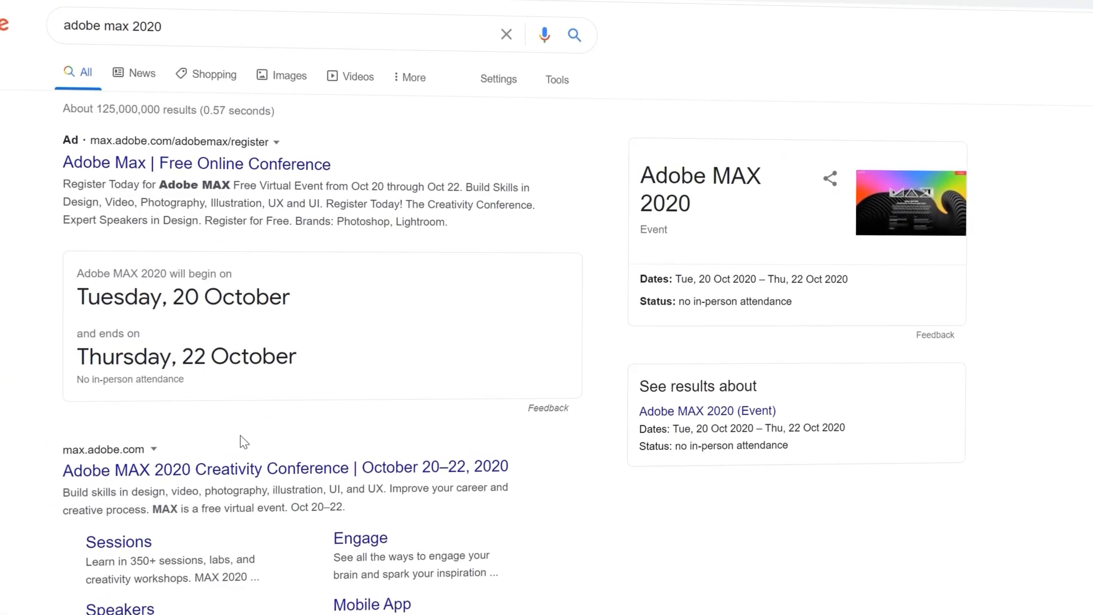
# - Open the 'Adobe MAX 2020 Creativity Conference | October 20–22, 2020' result from Google
pyautogui.scroll(-3)
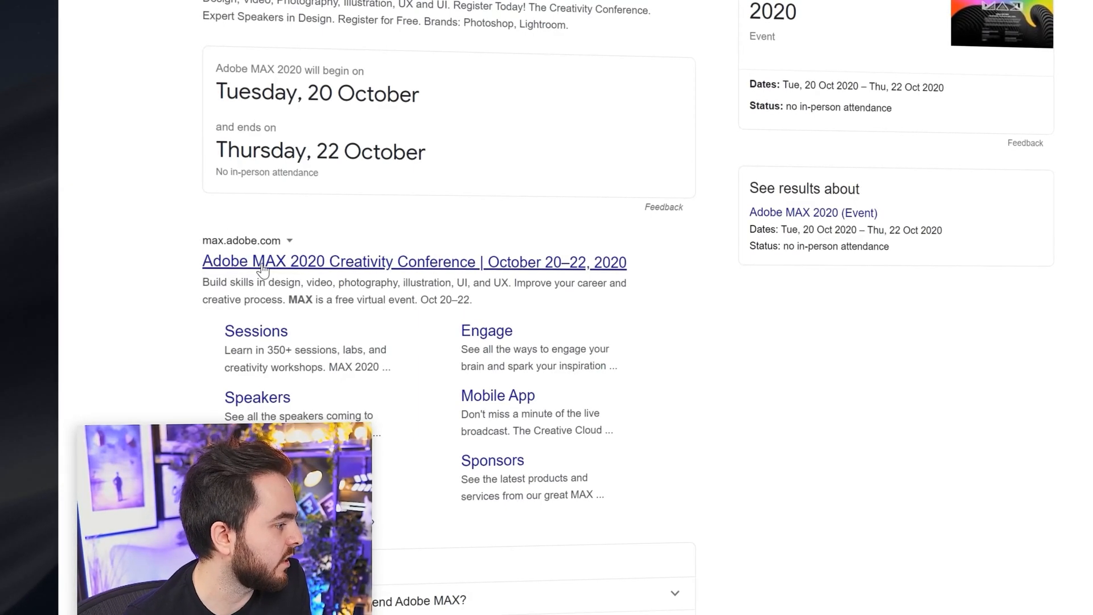
pyautogui.click(413, 261)
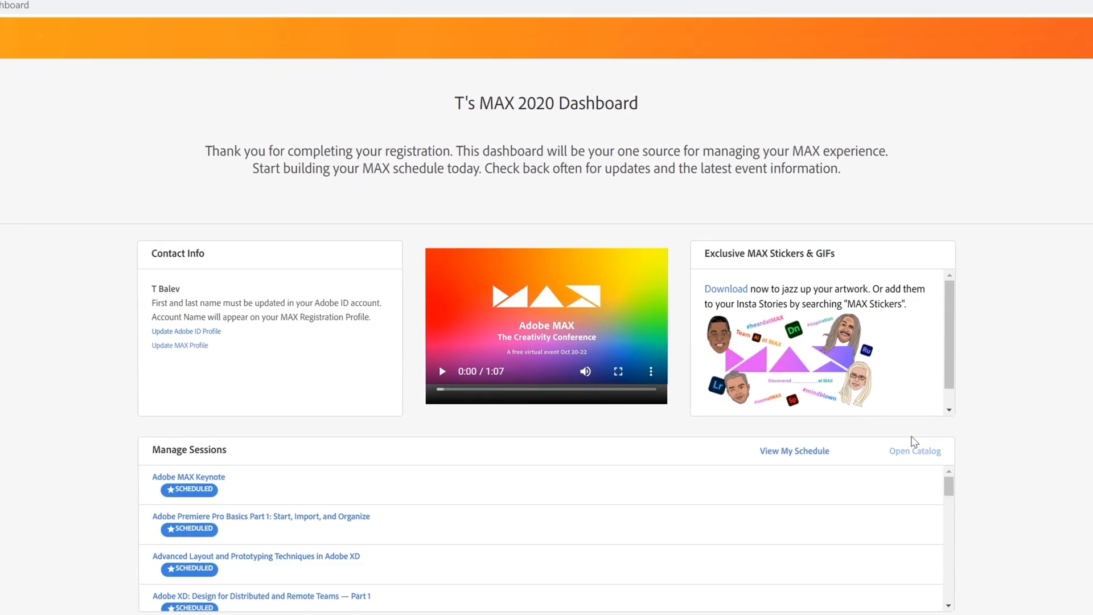
pyautogui.moveTo(938, 462)
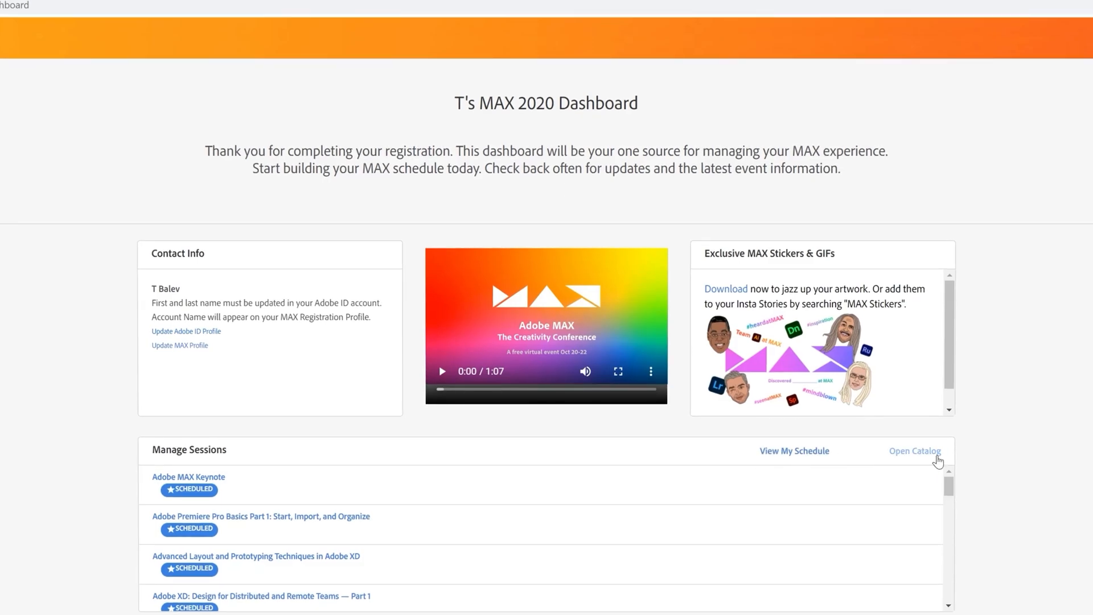
# - Open the session catalog from the Manage Sessions panel
pyautogui.click(915, 451)
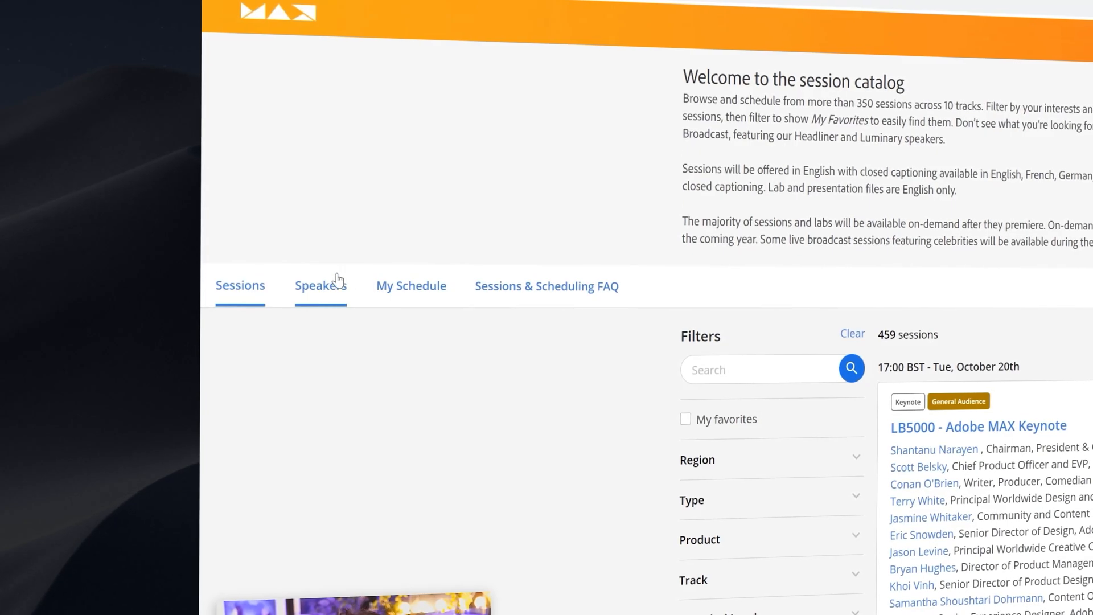
# - Search the catalog filters for session code 'l6621a'
pyautogui.scroll(-3)
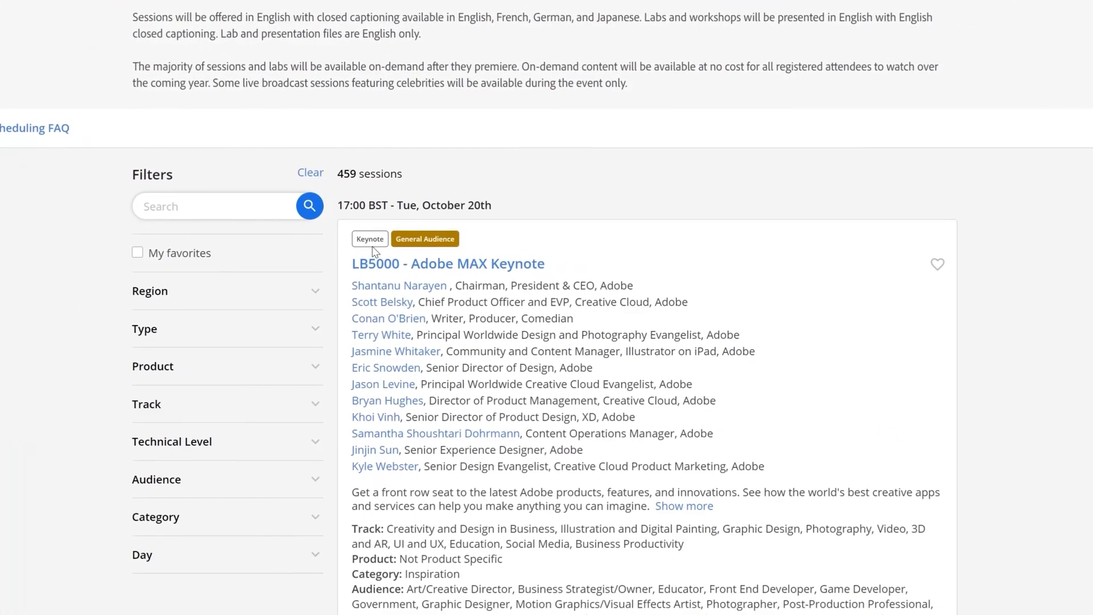
pyautogui.scroll(-3)
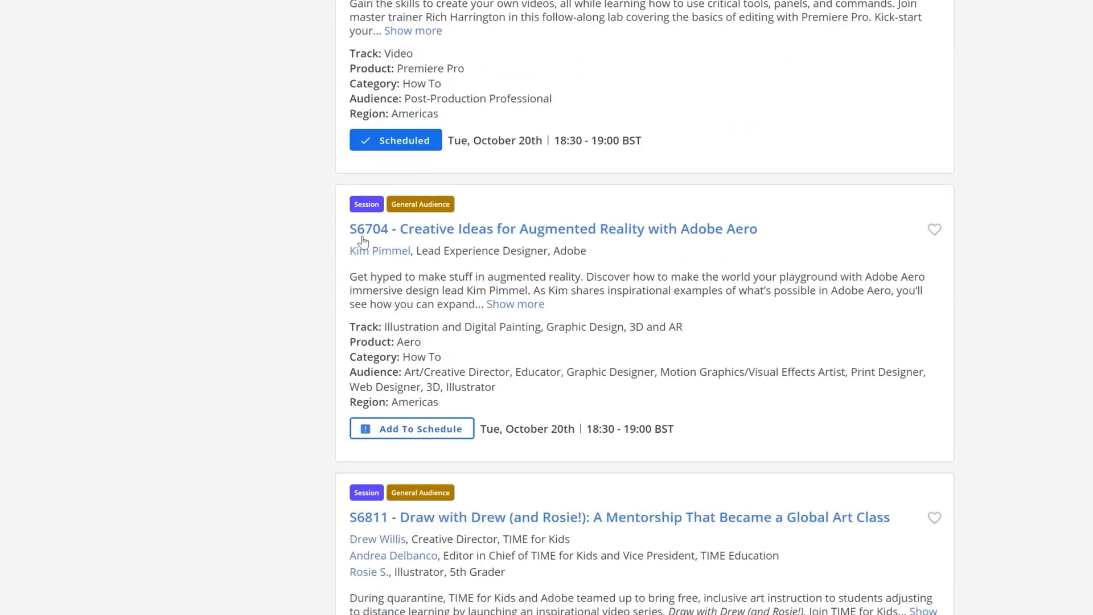
pyautogui.moveTo(382, 242)
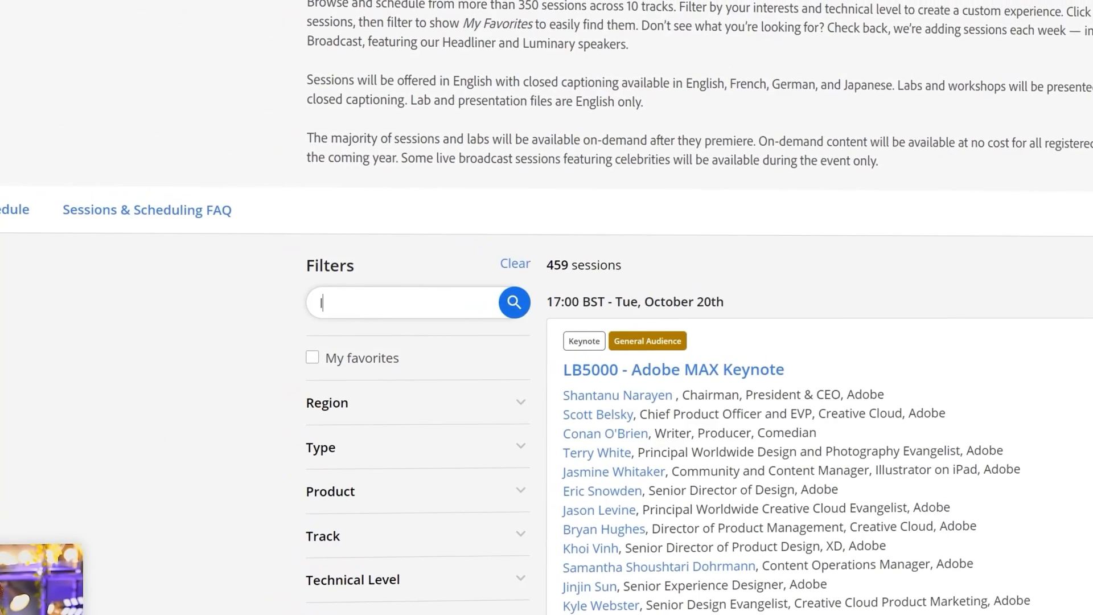
pyautogui.write('l6621a')
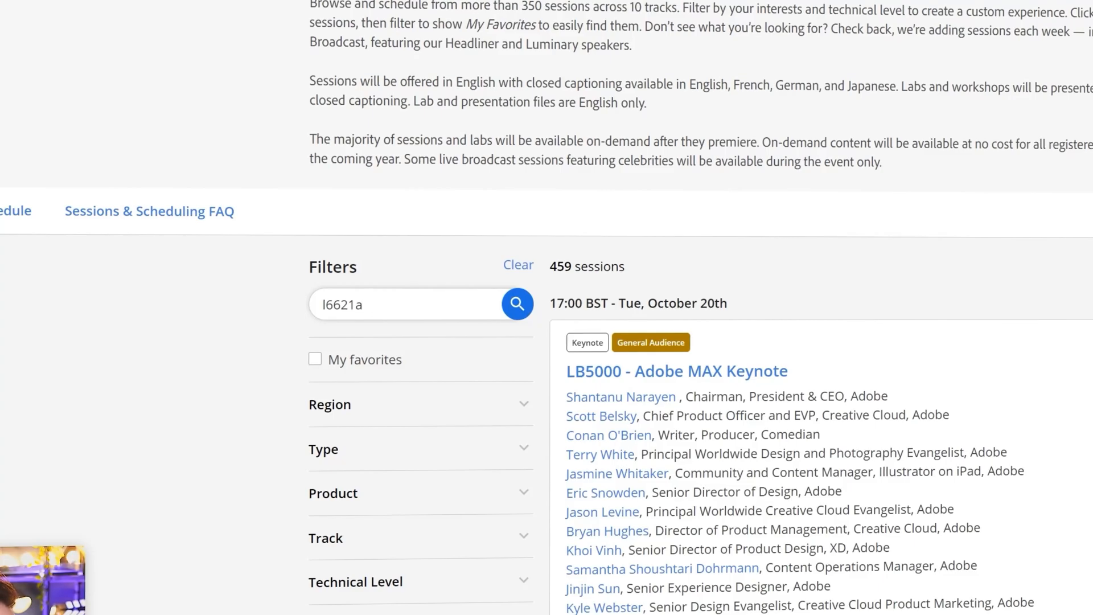
pyautogui.click(517, 304)
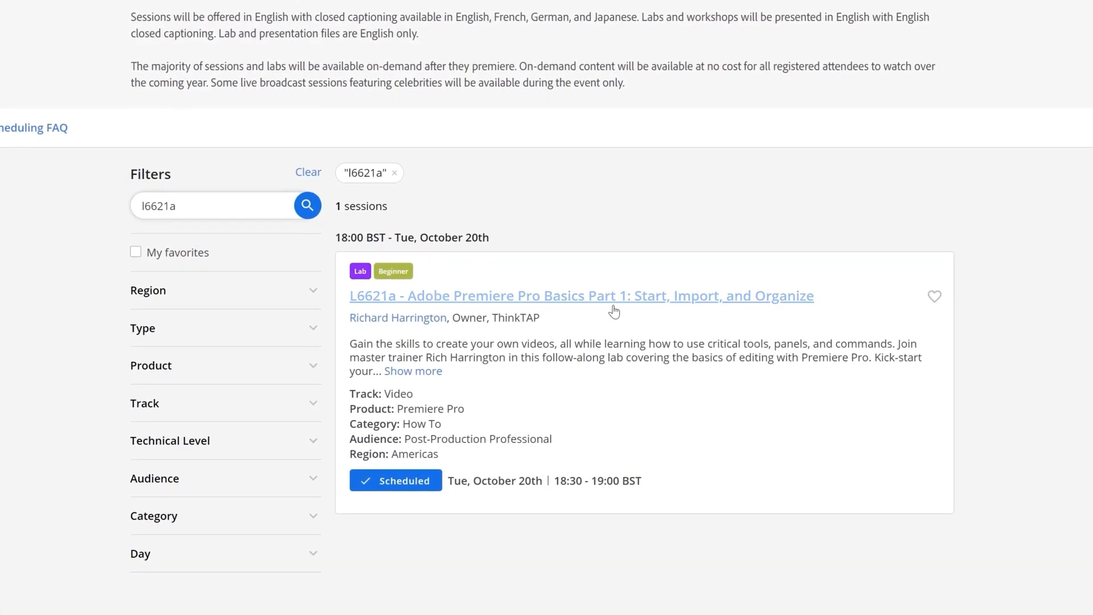
pyautogui.moveTo(741, 305)
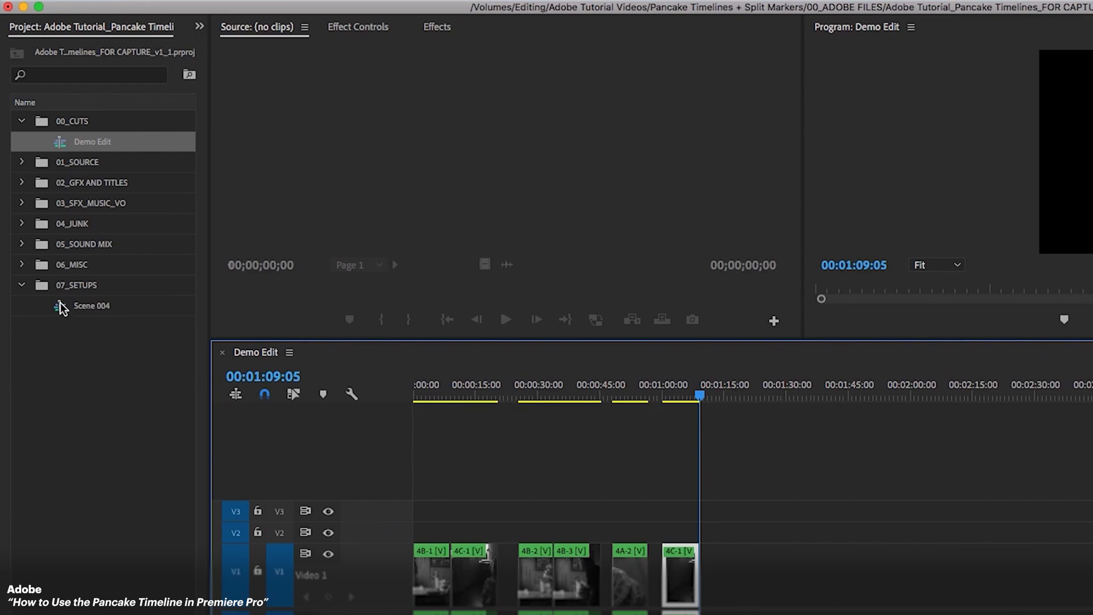
pyautogui.moveTo(91, 305)
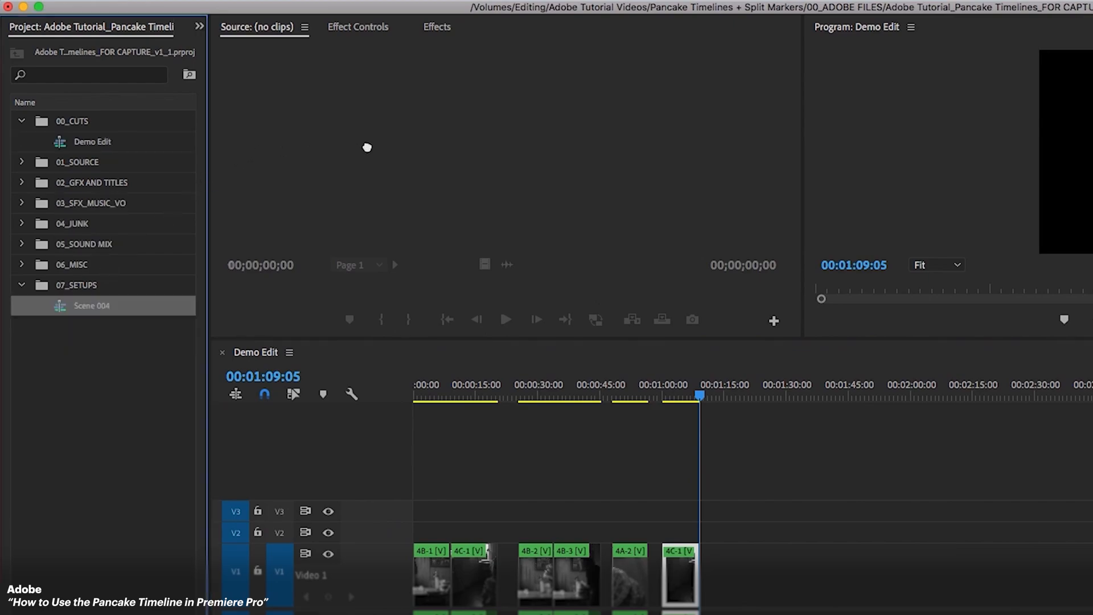
pyautogui.doubleClick(91, 306)
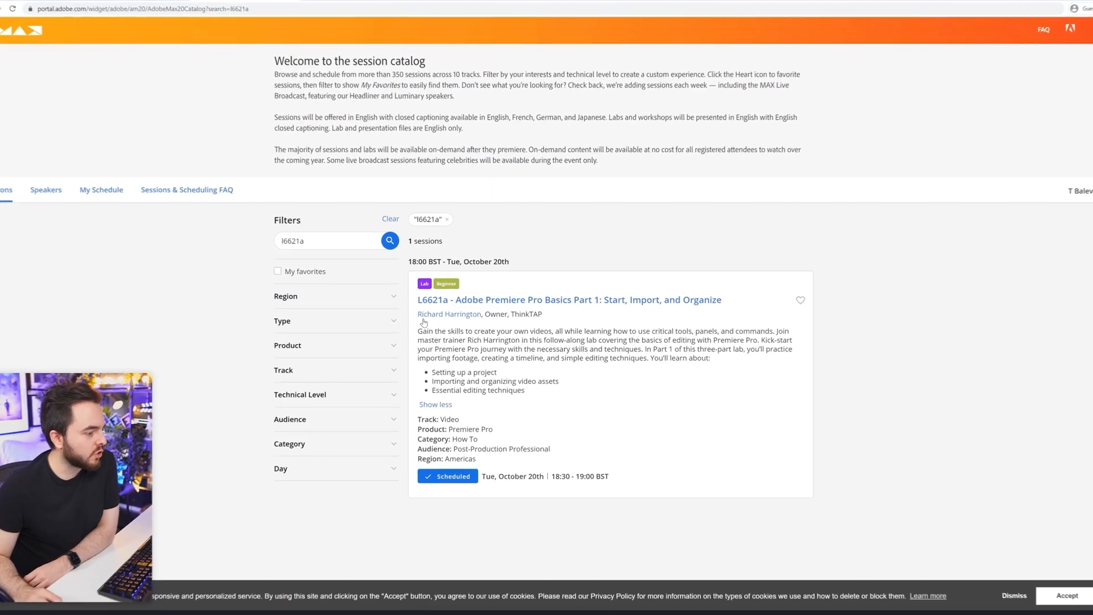
pyautogui.scroll(-3)
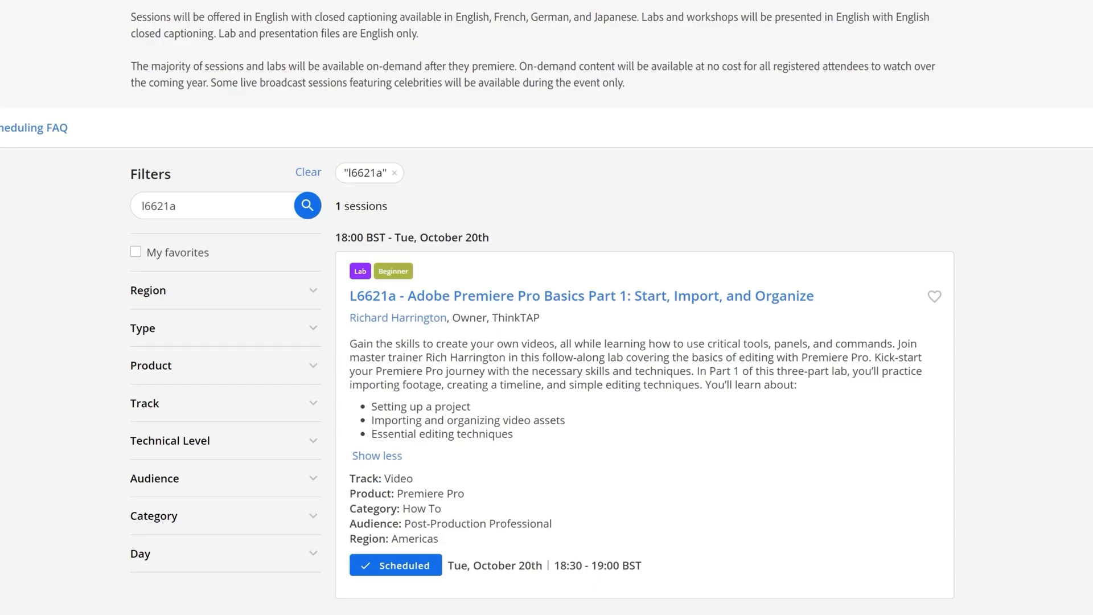
pyautogui.moveTo(445, 420); pyautogui.dragTo(566, 420)
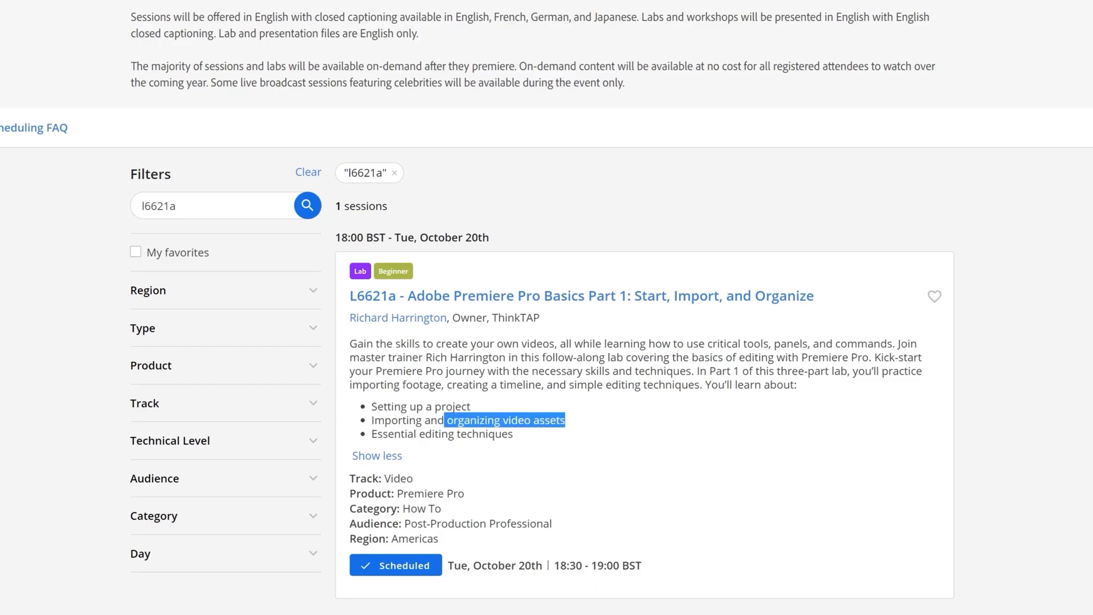